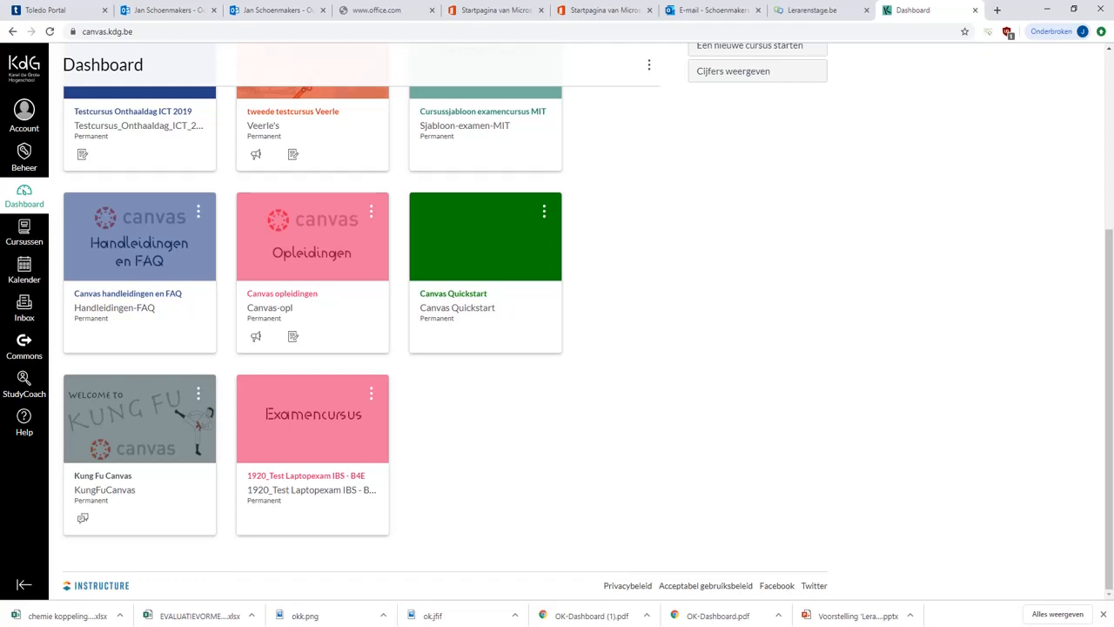
mouse_move(628, 336)
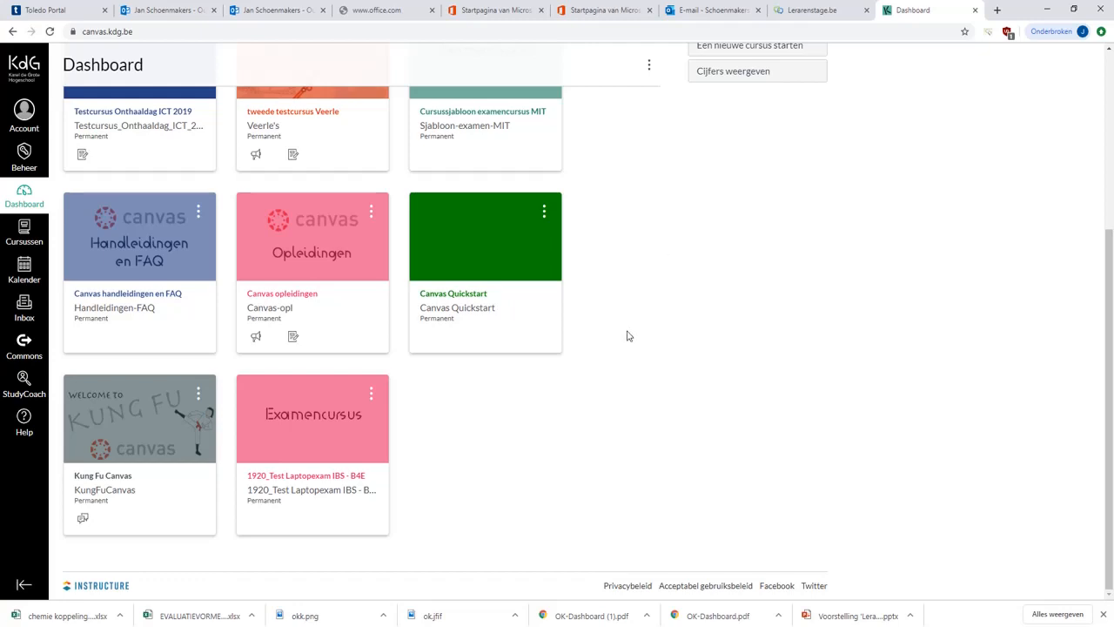
mouse_move(620, 329)
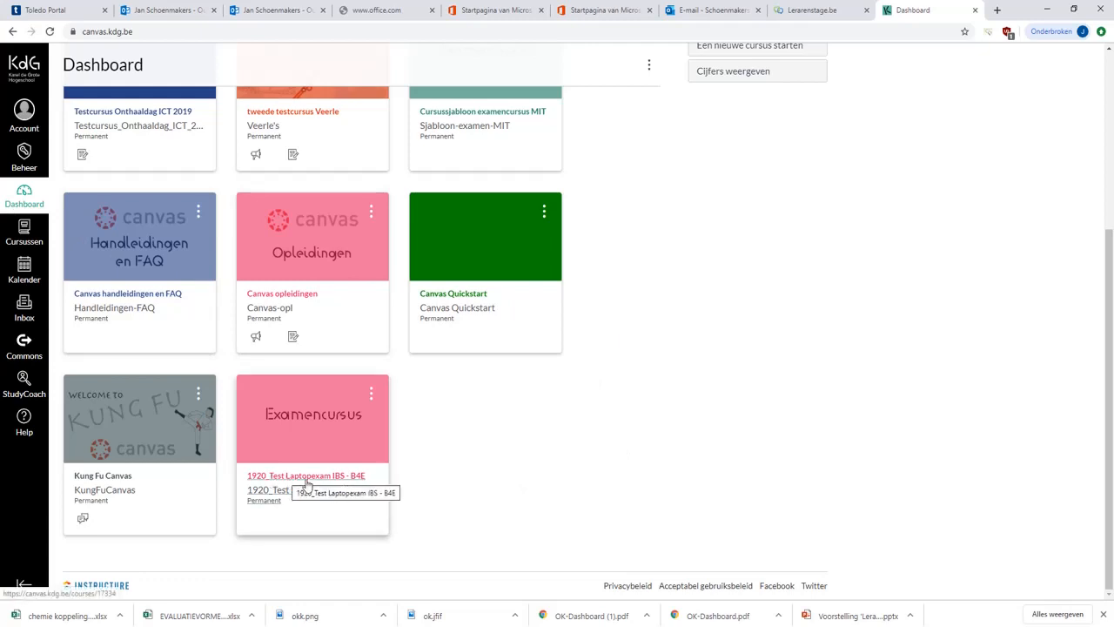
Step: Open the 1920_Test Laptopexam IBS - B4E course card, landing on its syllabus page
left_click(313, 414)
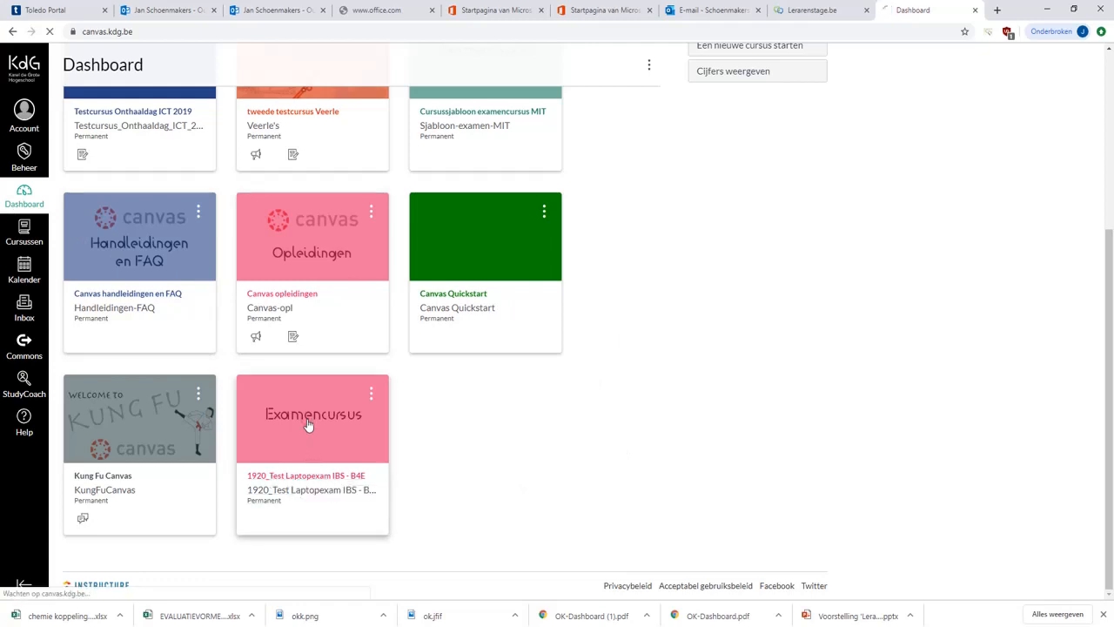
left_click(312, 418)
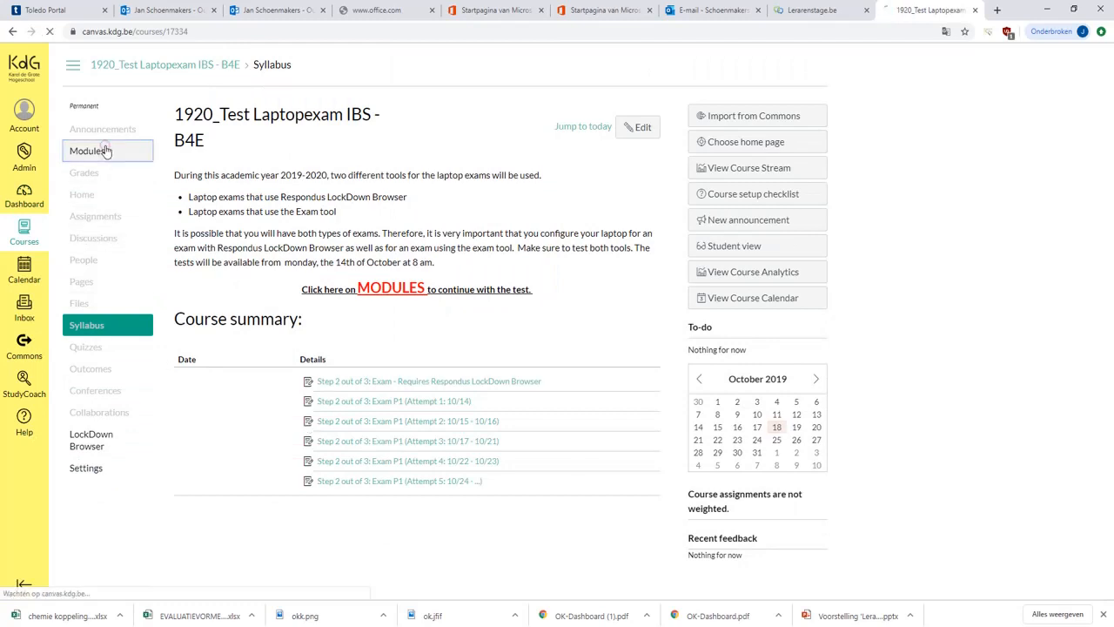
Step: Show the Modules page listing the Respondus LockDown Browser and Exam Tool modules
left_click(88, 151)
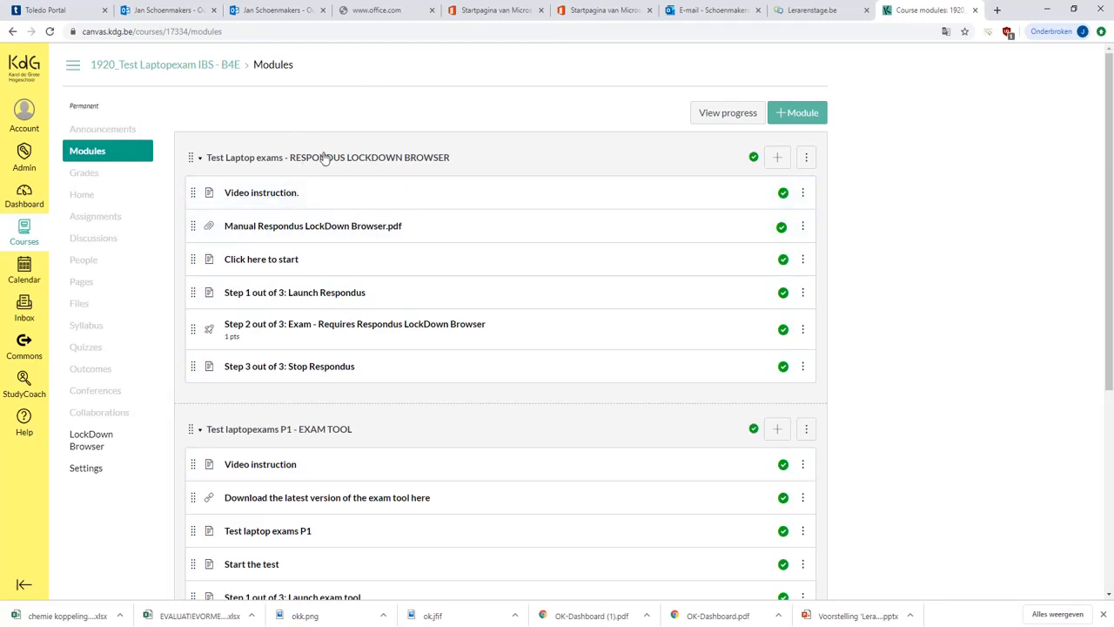
mouse_move(340, 114)
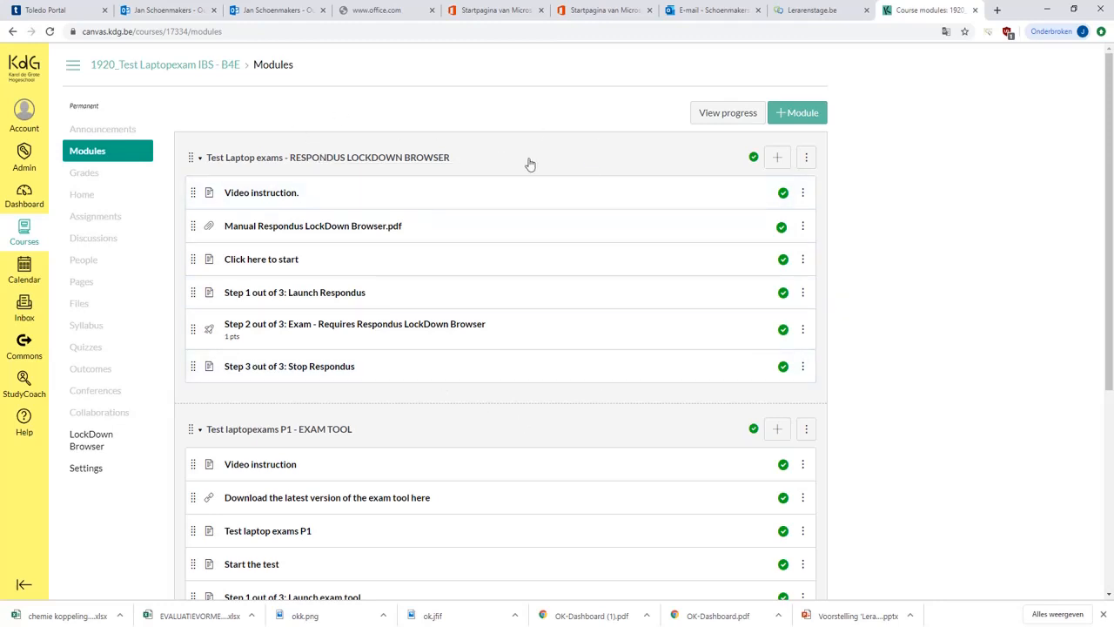
mouse_move(516, 175)
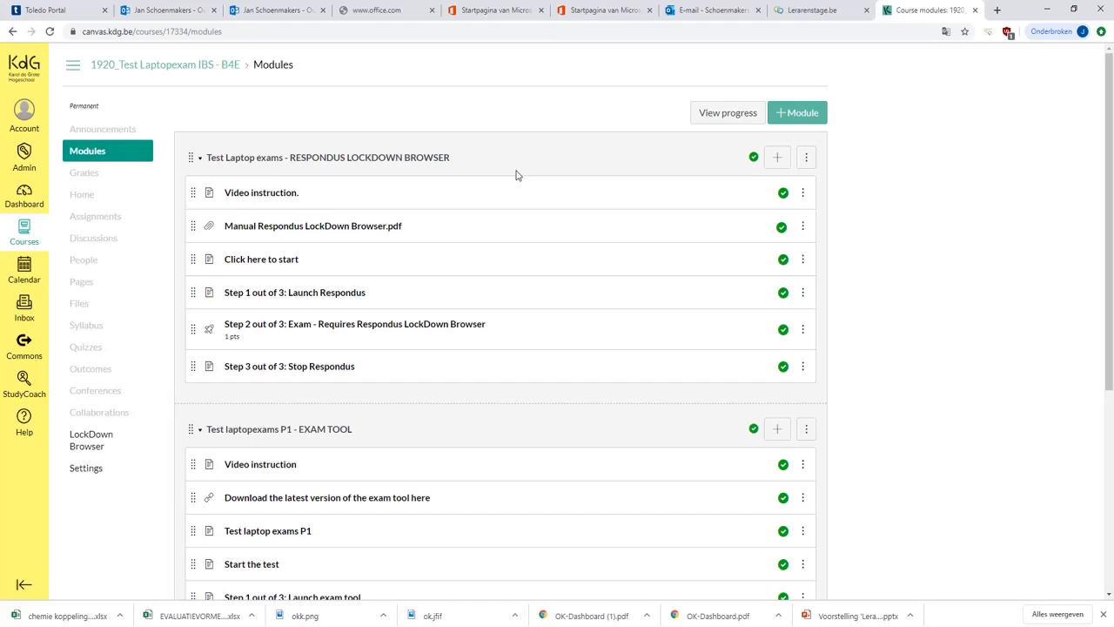
mouse_move(261, 193)
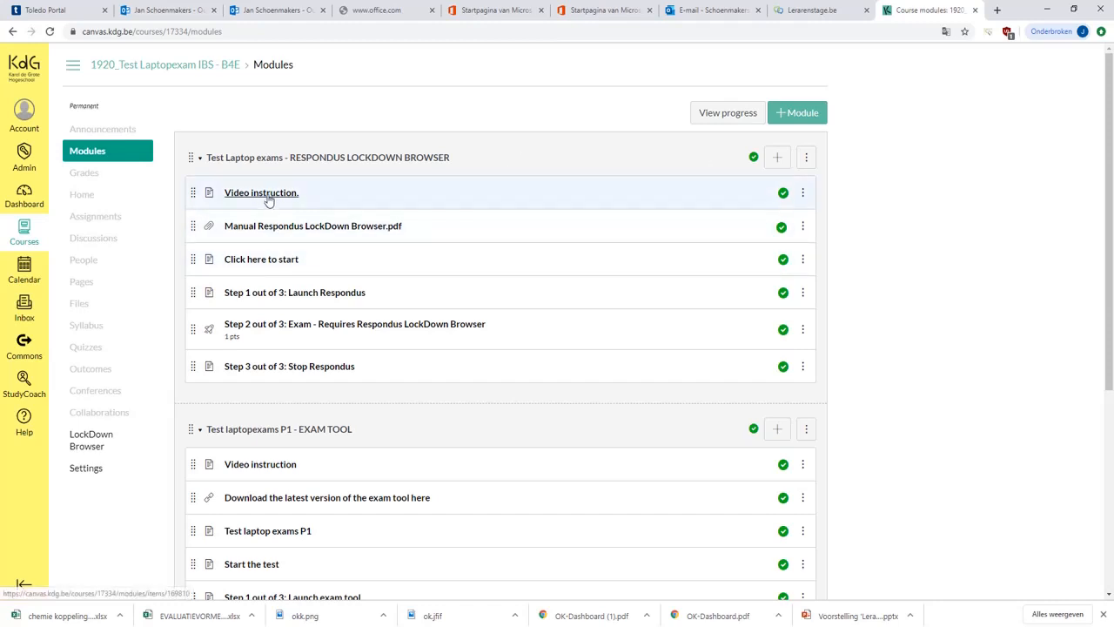
mouse_move(429, 204)
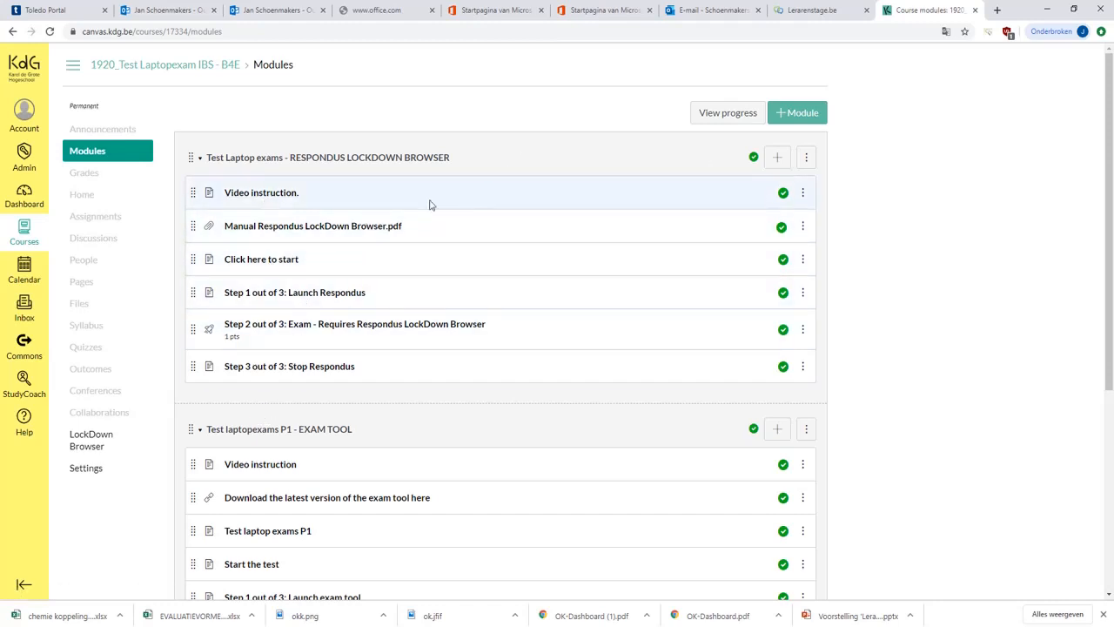
mouse_move(288, 202)
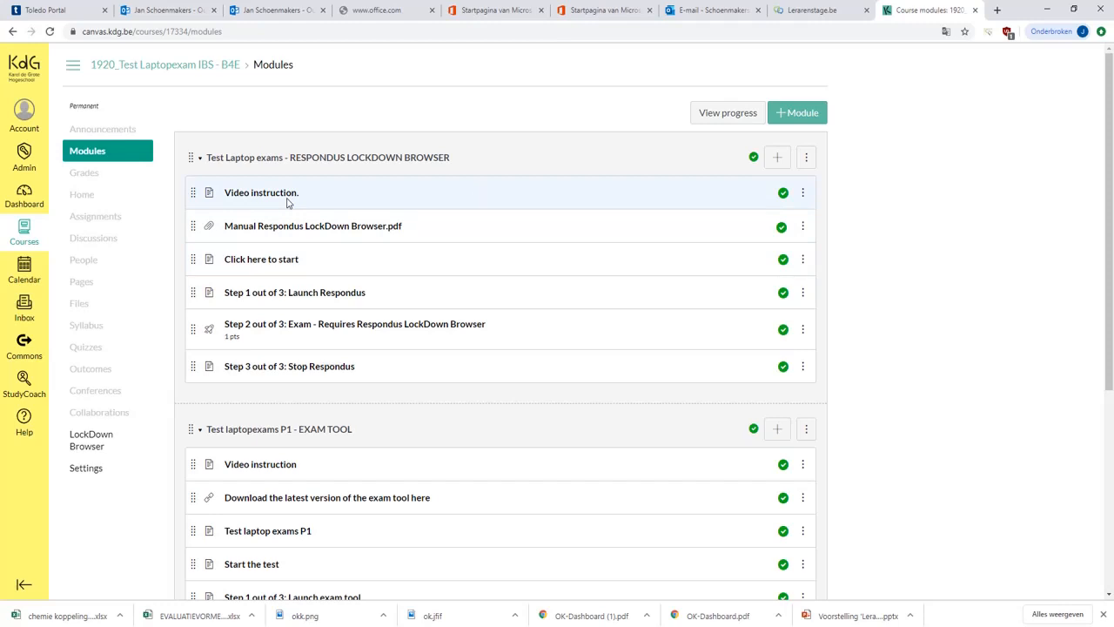
mouse_move(330, 225)
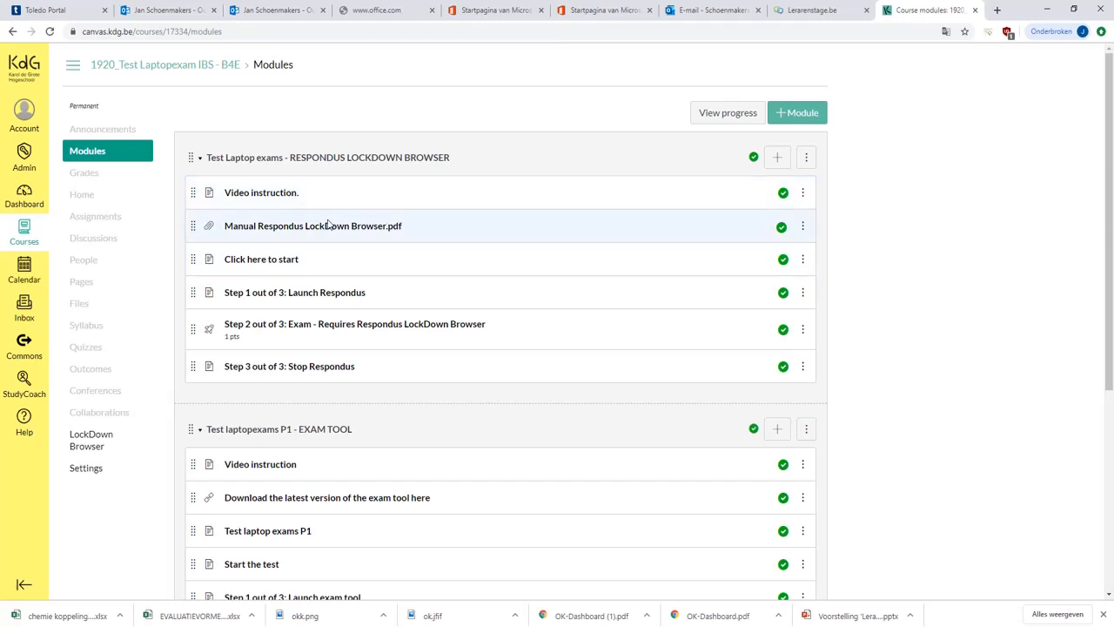
mouse_move(439, 262)
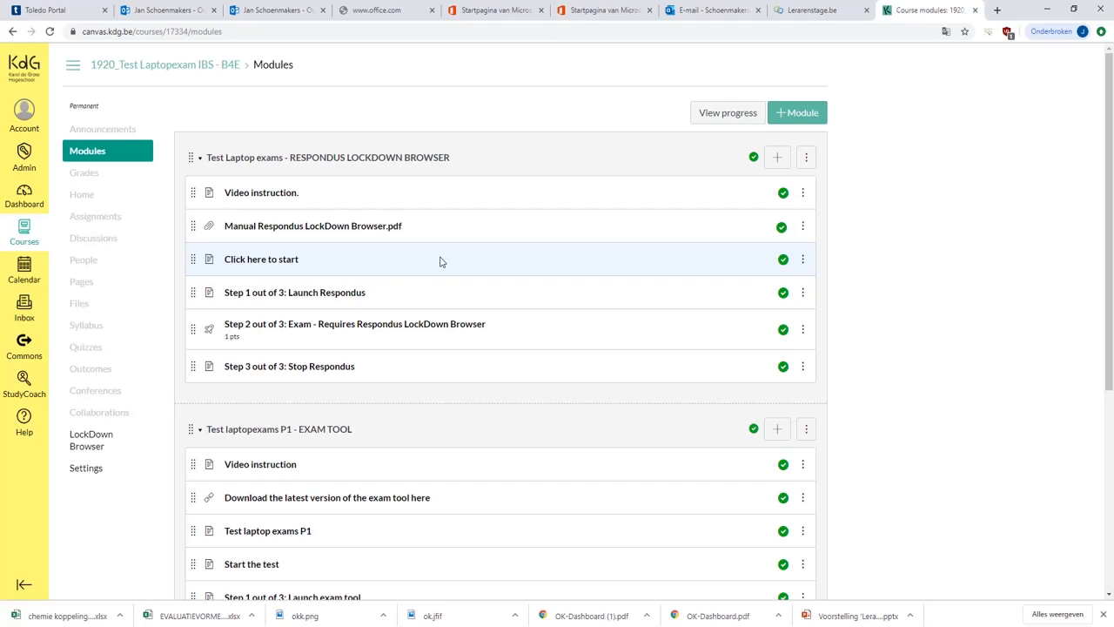
mouse_move(261, 258)
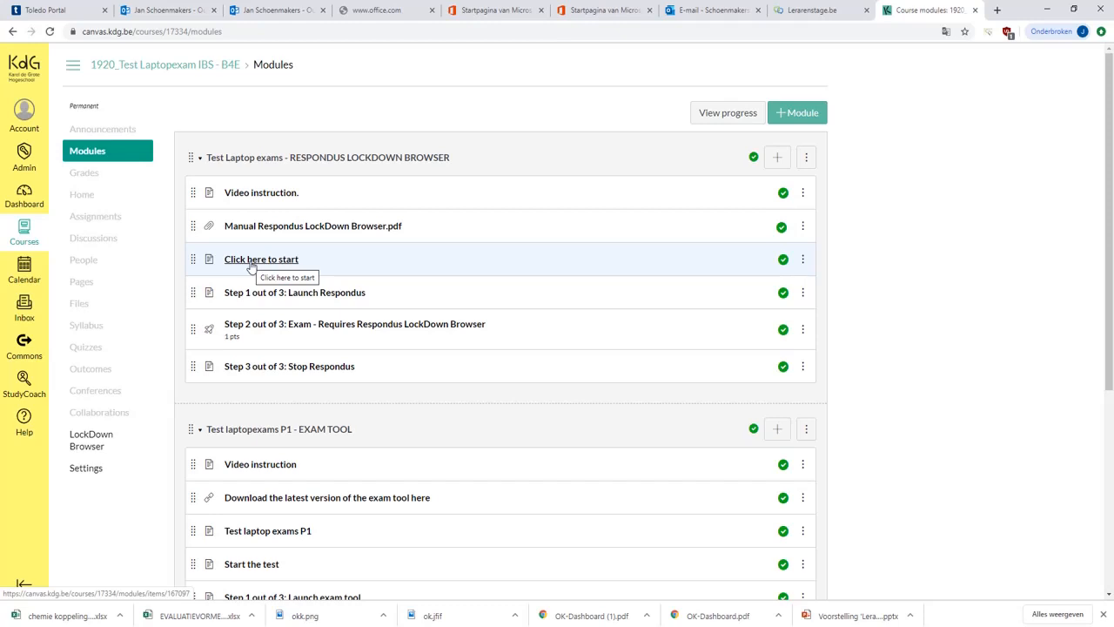
mouse_move(256, 296)
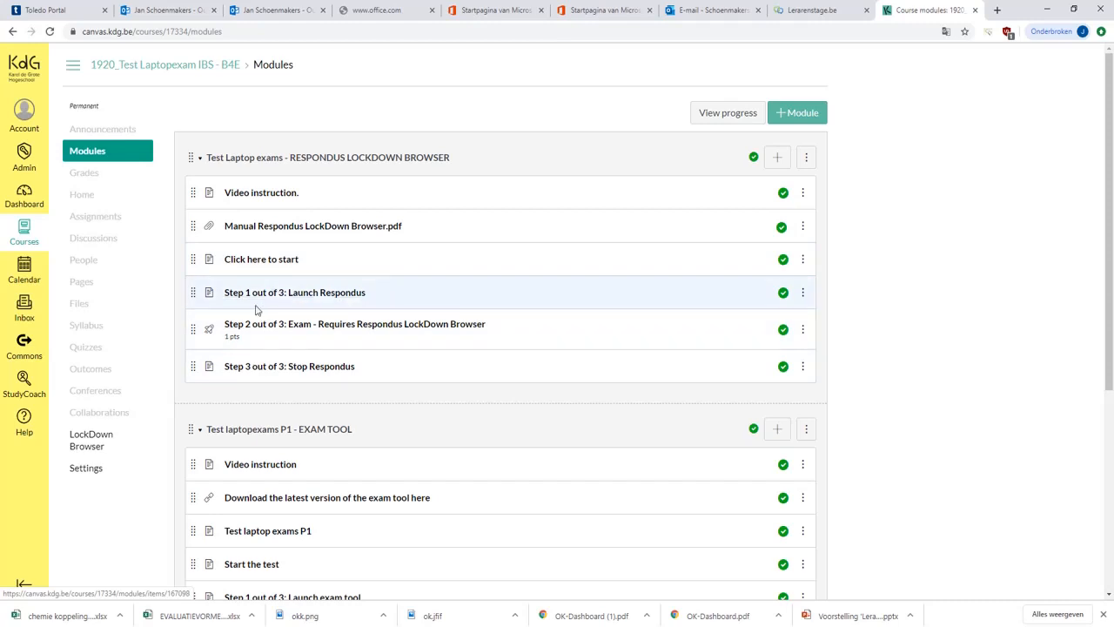
mouse_move(295, 291)
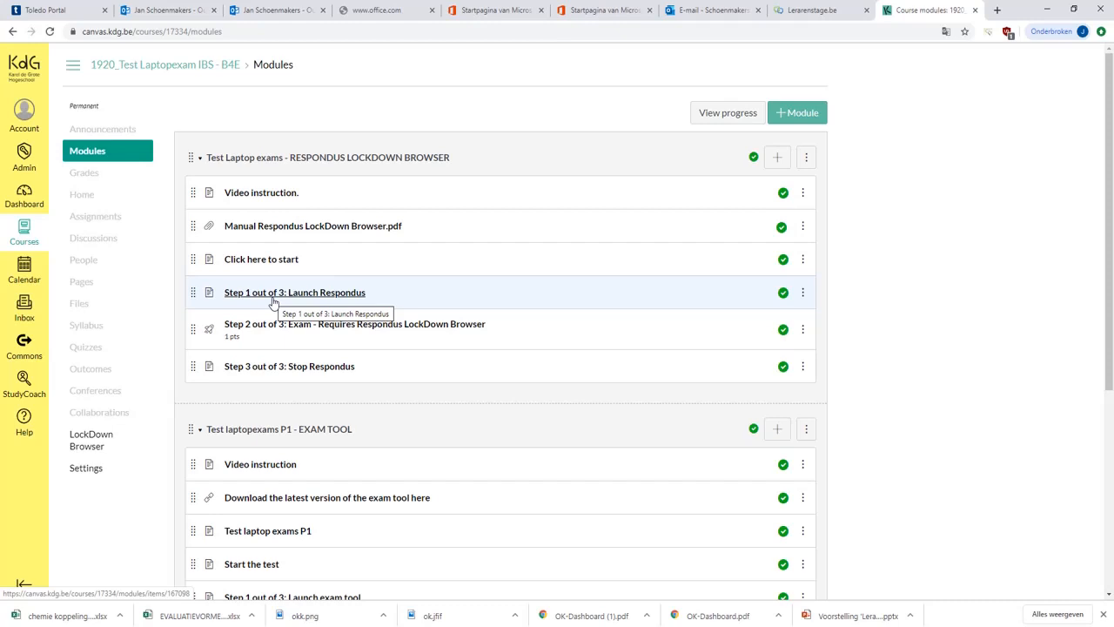
mouse_move(377, 264)
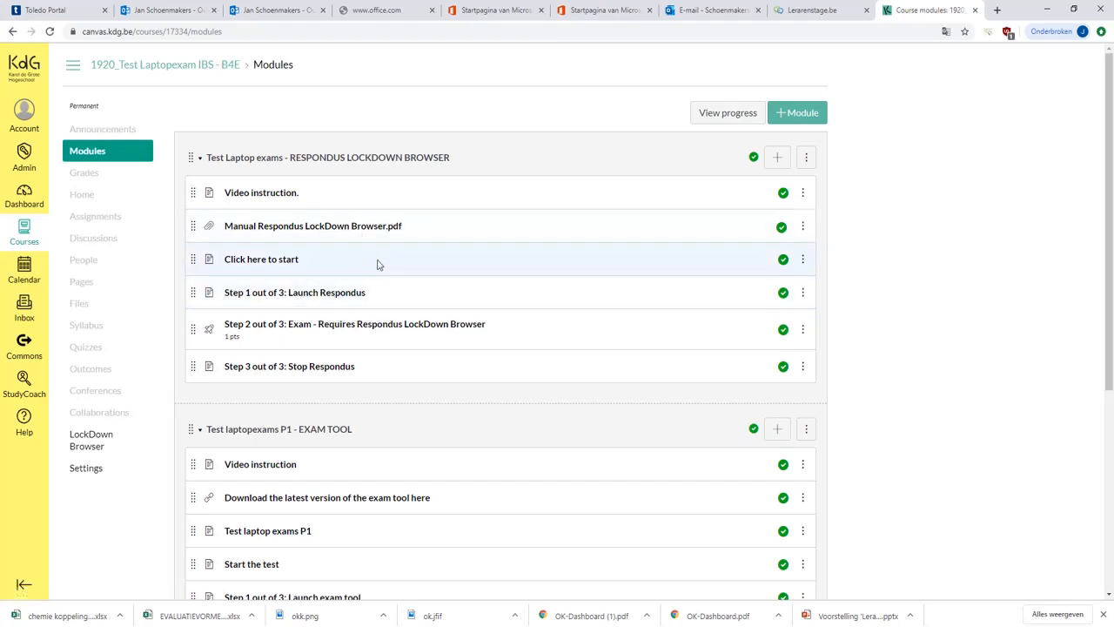
mouse_move(388, 292)
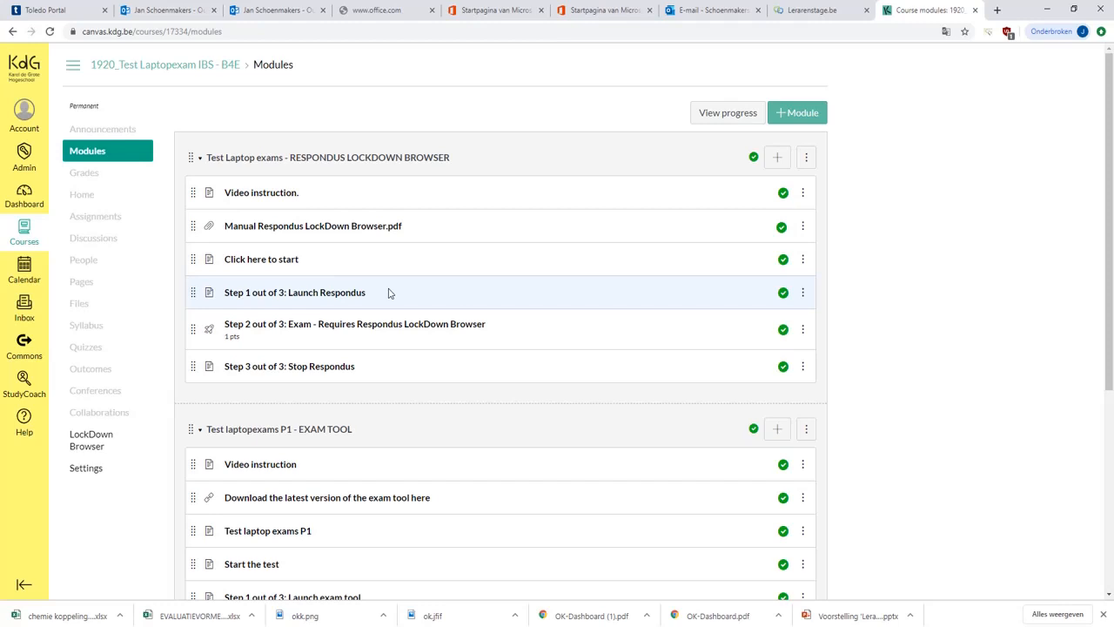
mouse_move(268, 337)
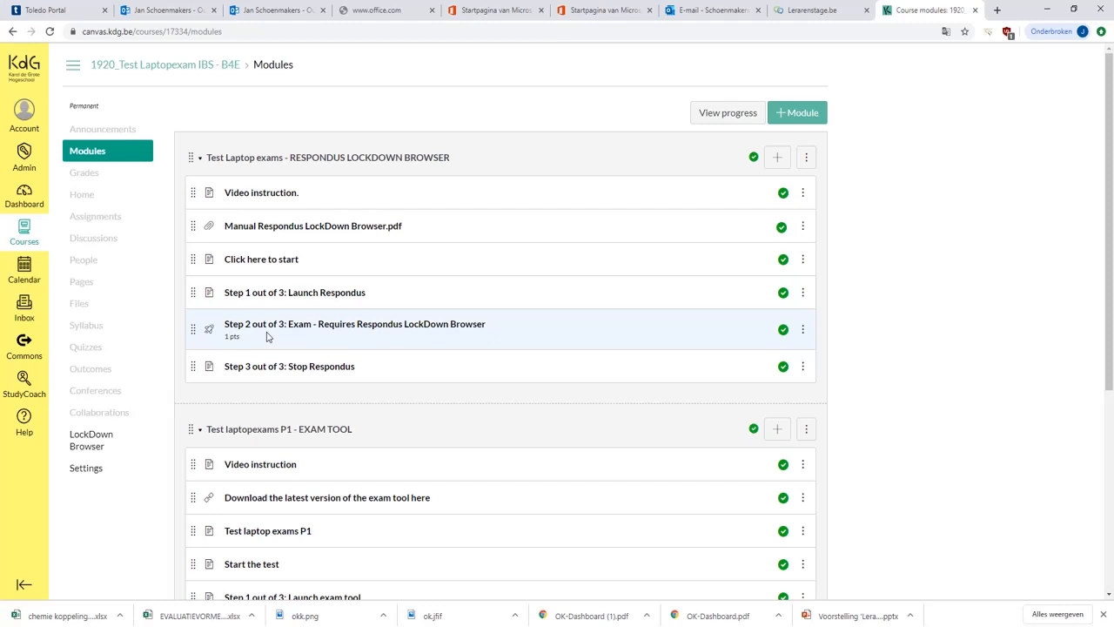
mouse_move(244, 439)
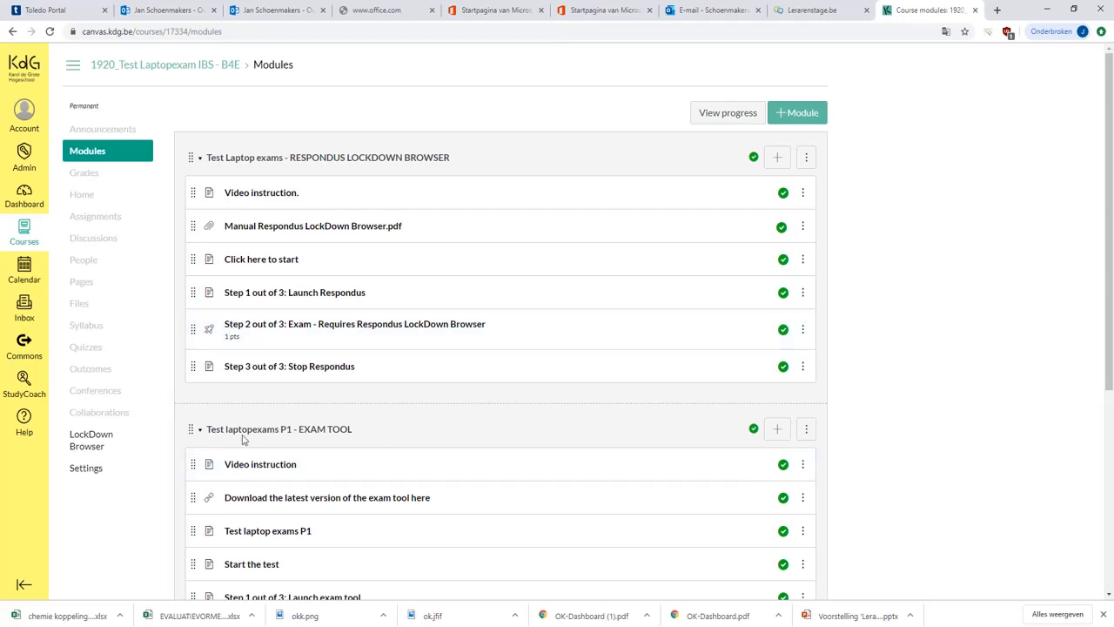
mouse_move(270, 365)
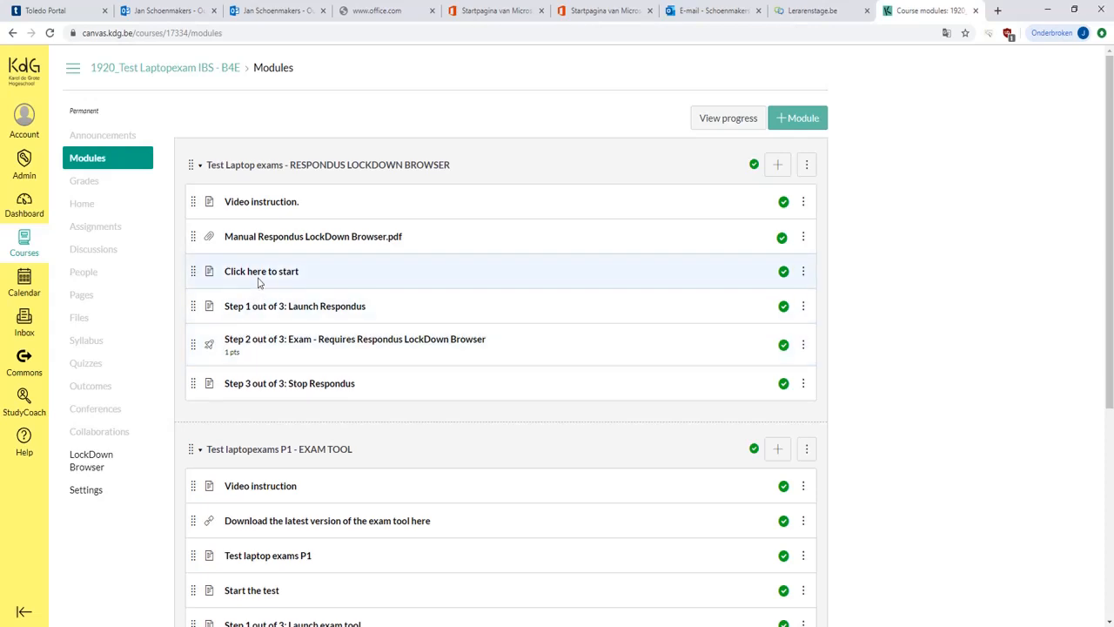
Step: Open the 'Click here to start' page and advance to Step 1: Launch Respondus
left_click(261, 271)
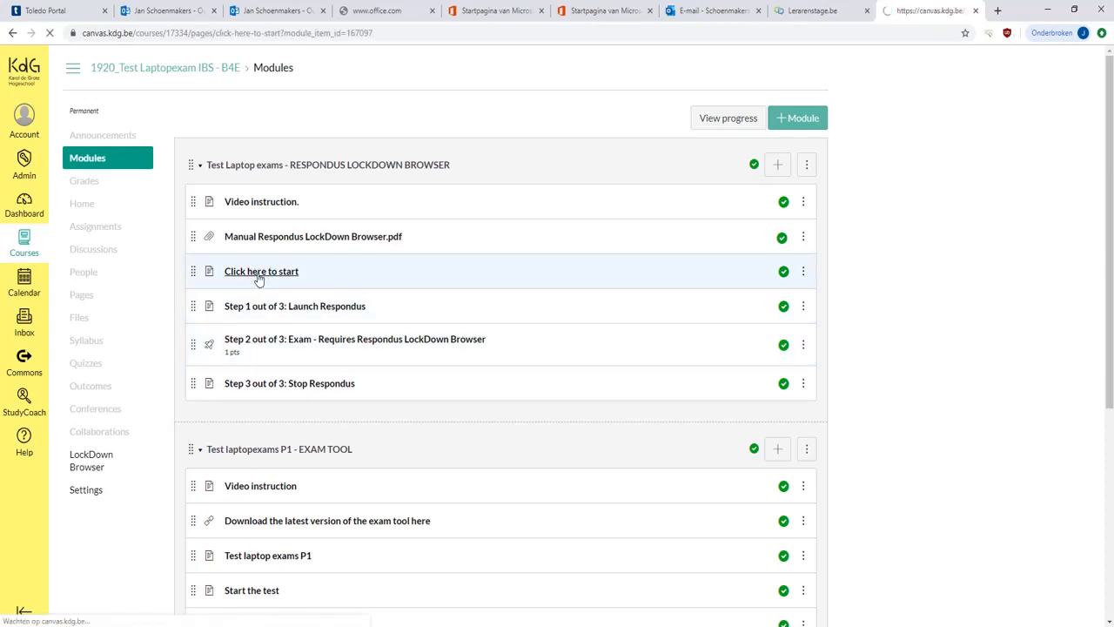
left_click(261, 270)
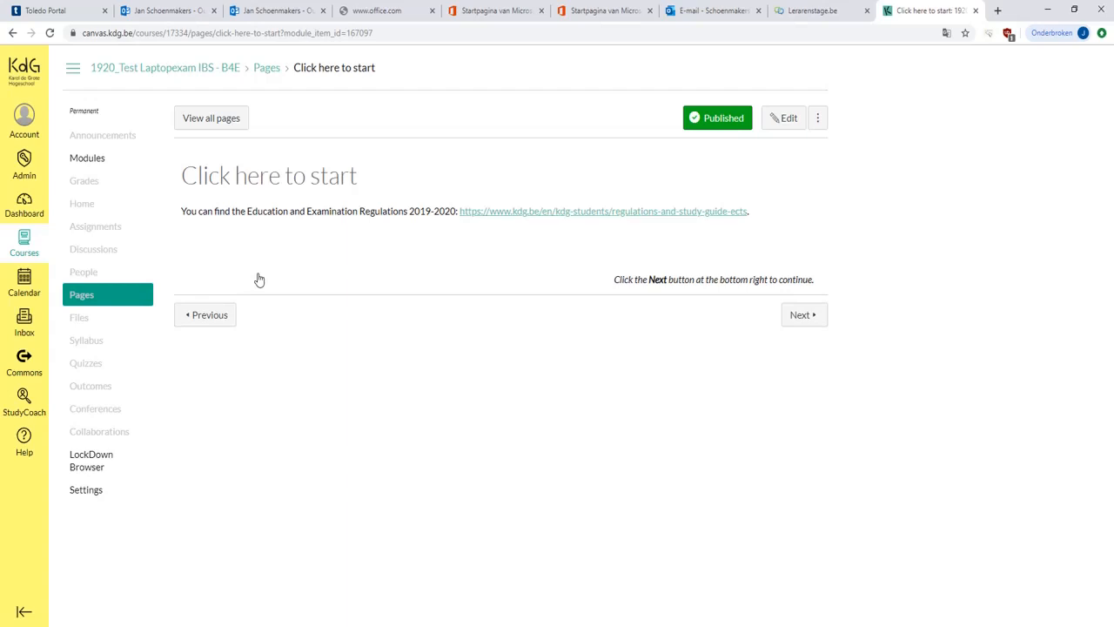
mouse_move(375, 231)
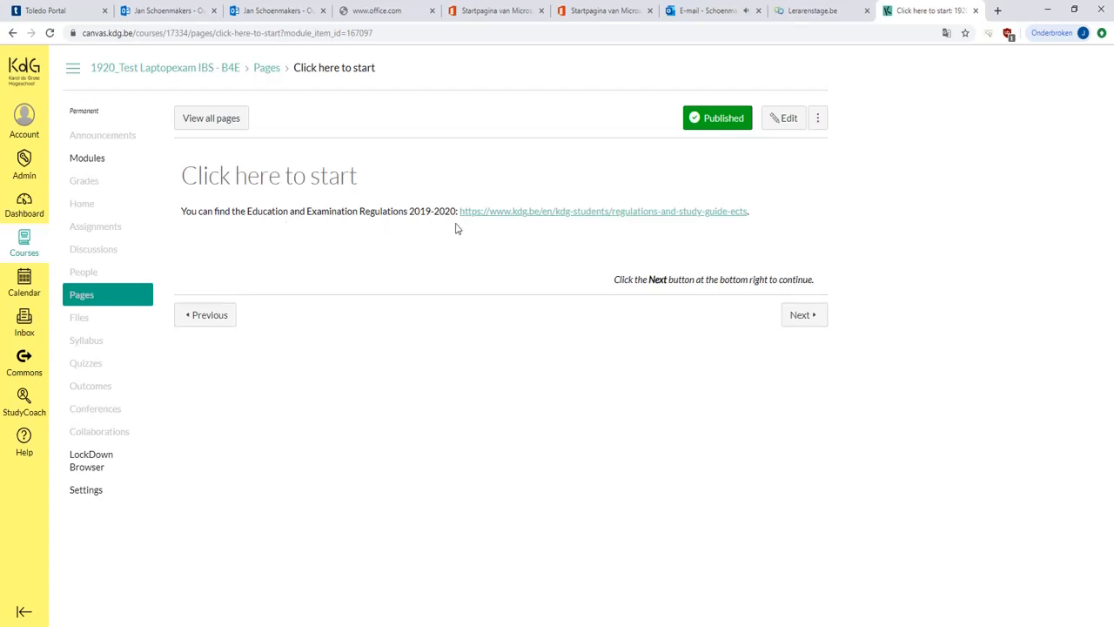
mouse_move(577, 218)
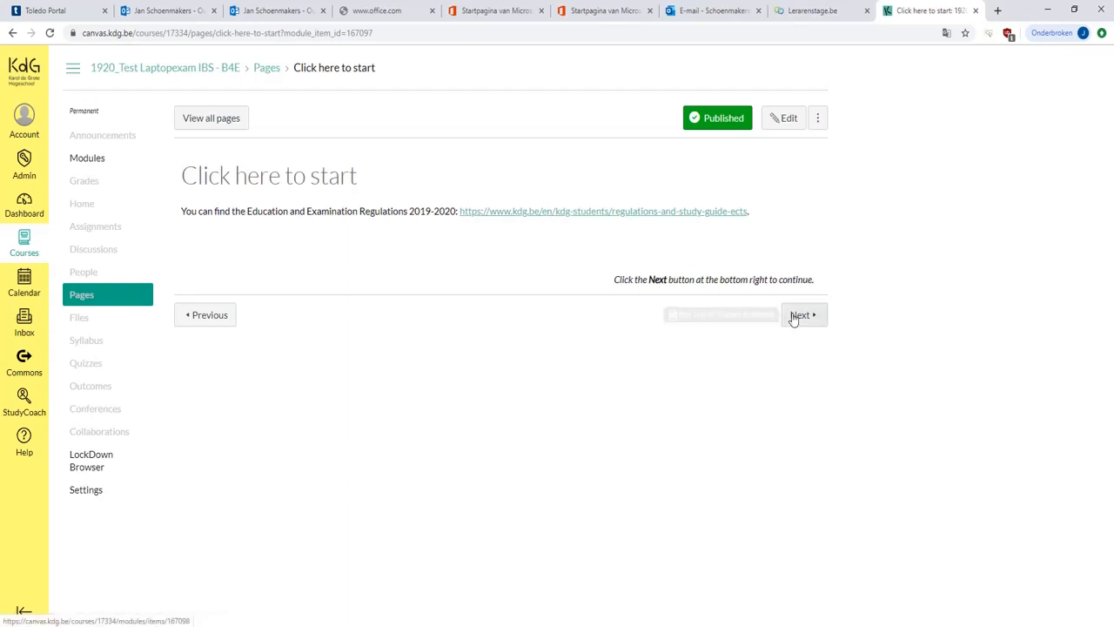
left_click(799, 314)
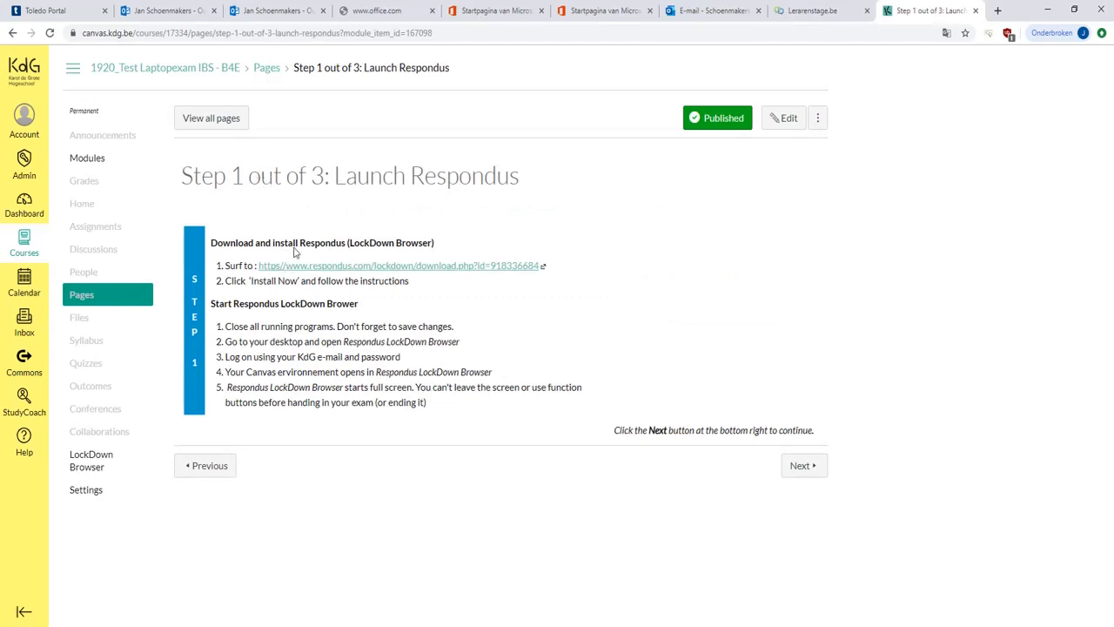
mouse_move(416, 268)
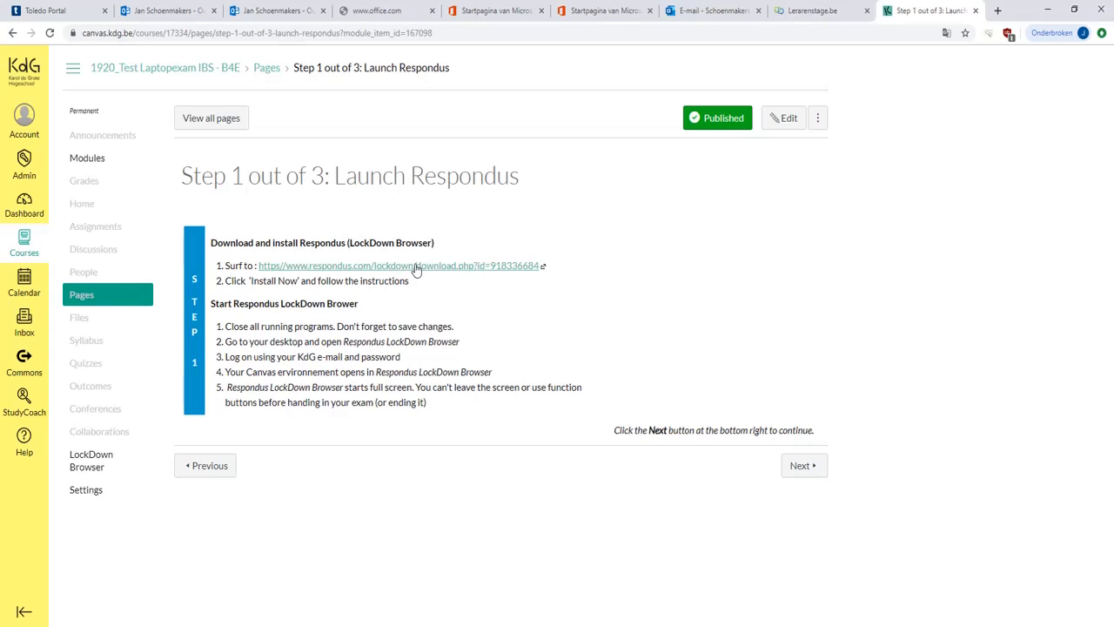
Step: Follow the respondus.com link in Step 1 to the LockDown Browser download page
left_click(399, 265)
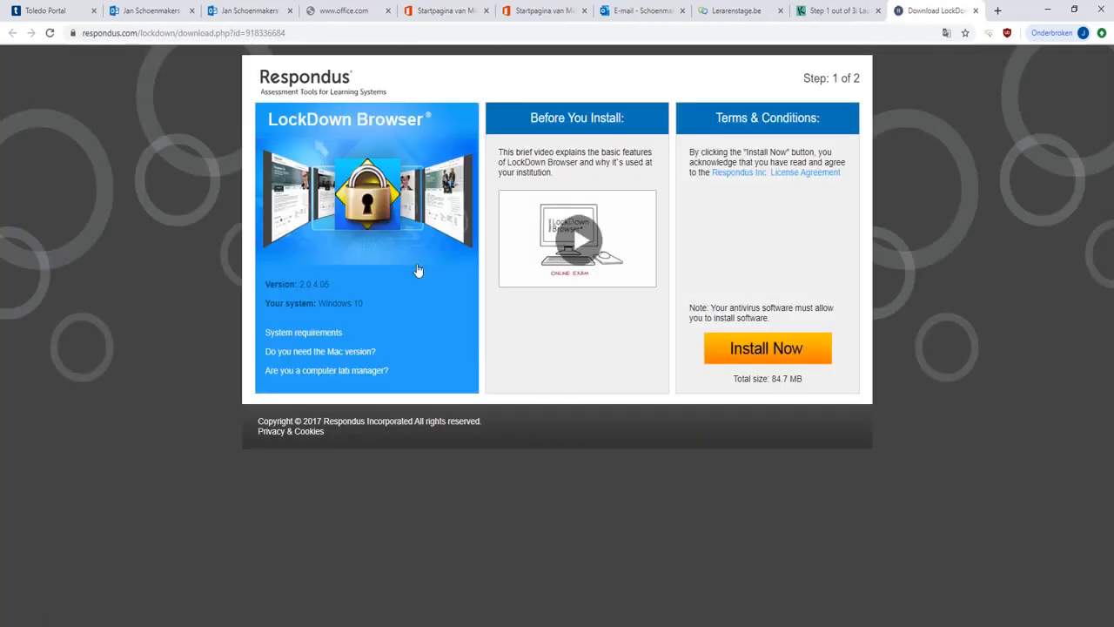
Step: Launch the Respondus LockDown Browser installer via Install Now
left_click(767, 348)
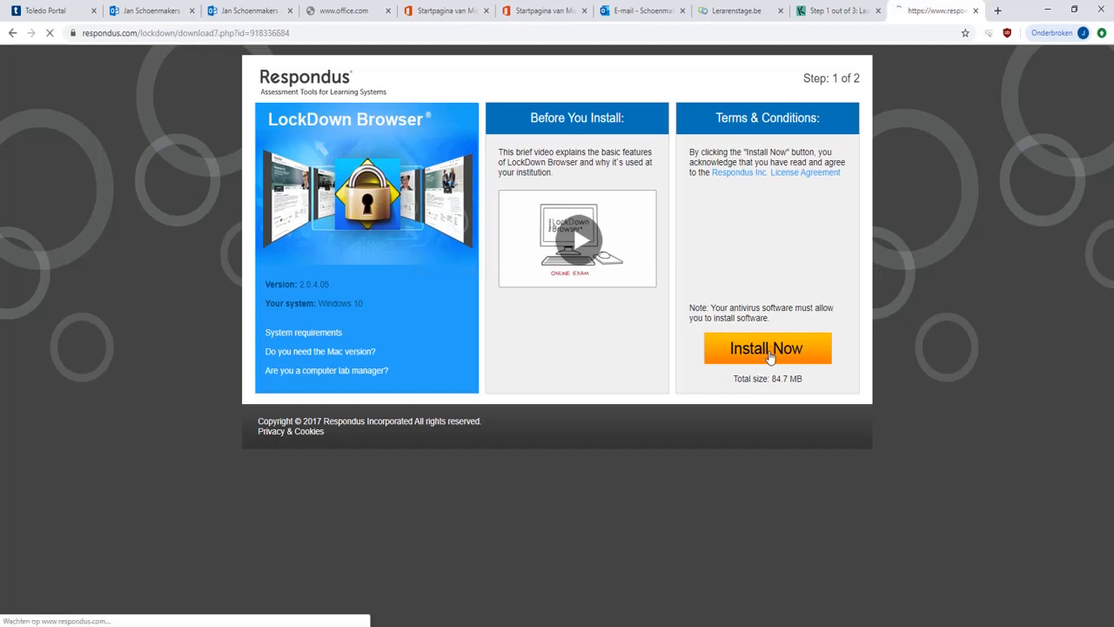
left_click(767, 349)
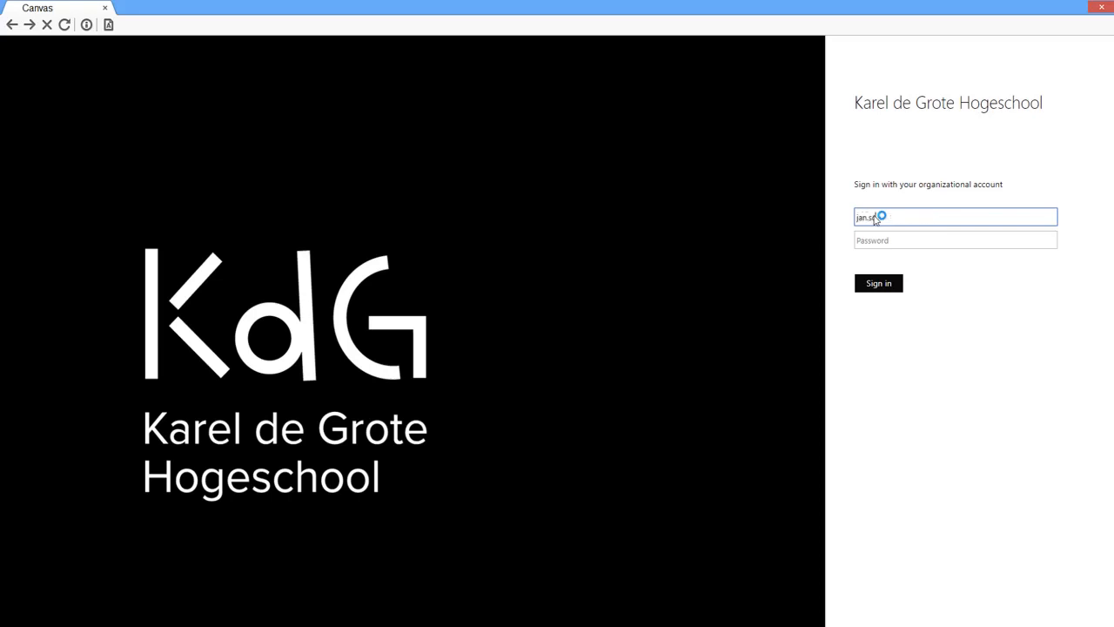
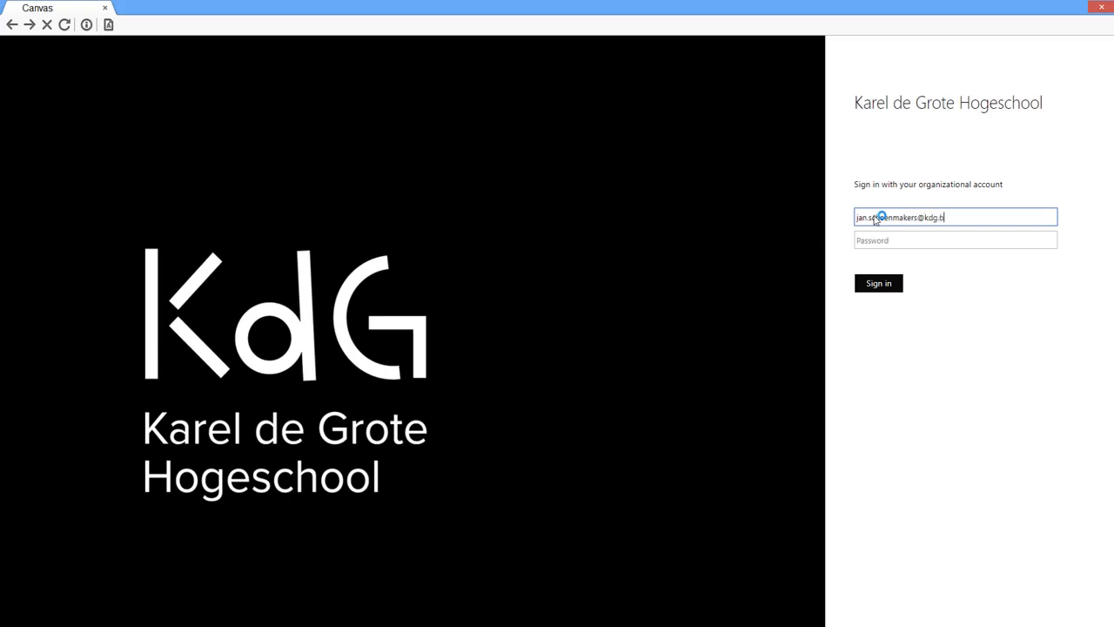
Step: Sign in to Karel de Grote Hogeschool with the KdG e-mail address and password
left_click(955, 240)
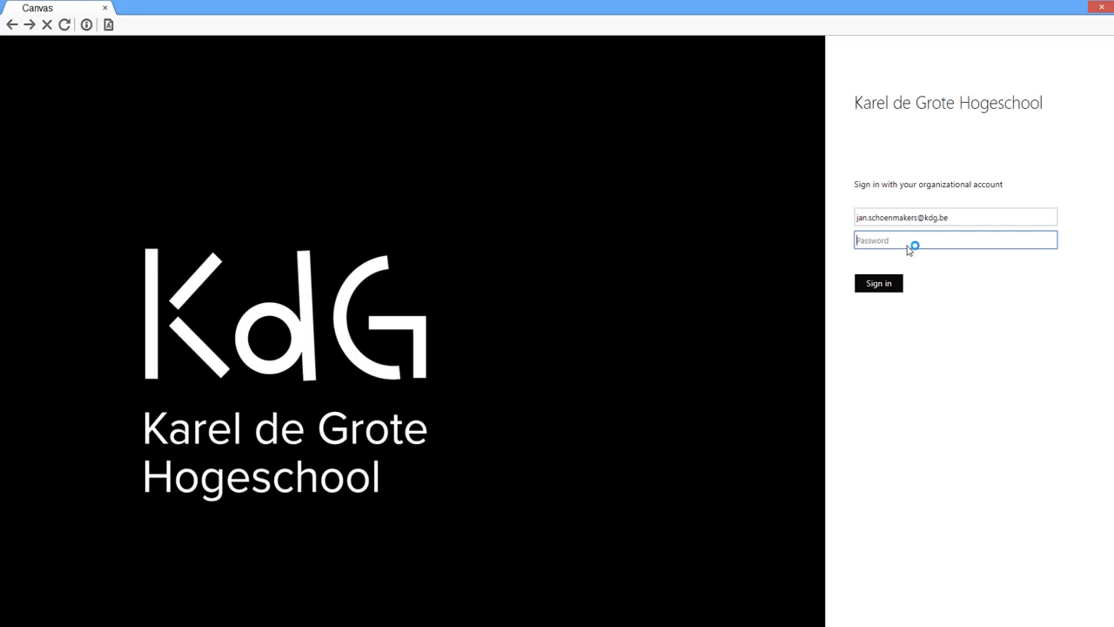
type("••")
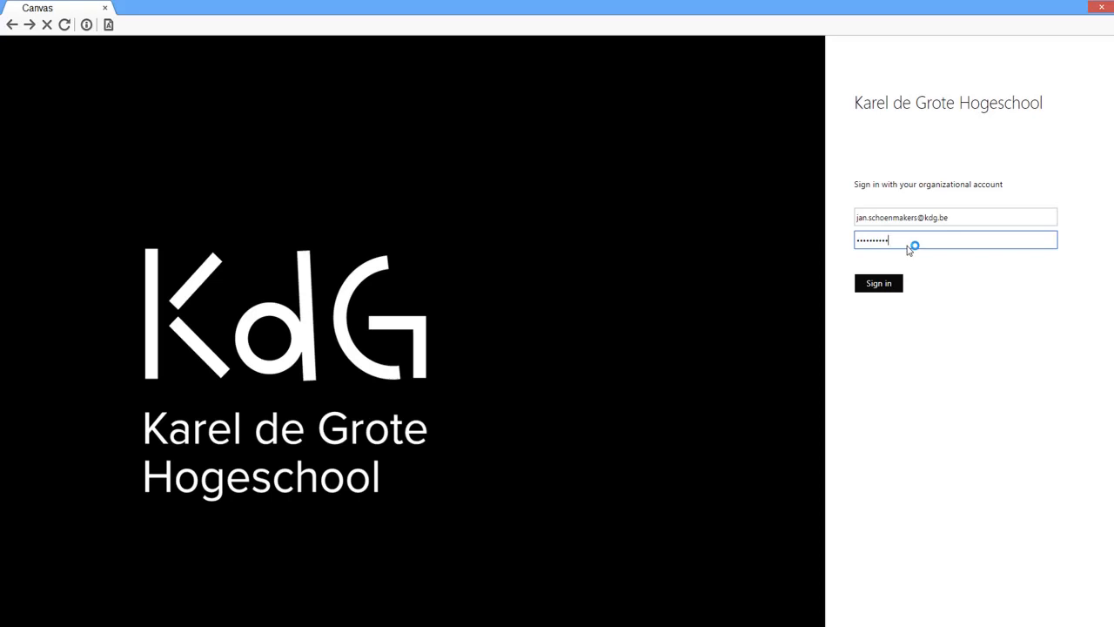
left_click(879, 283)
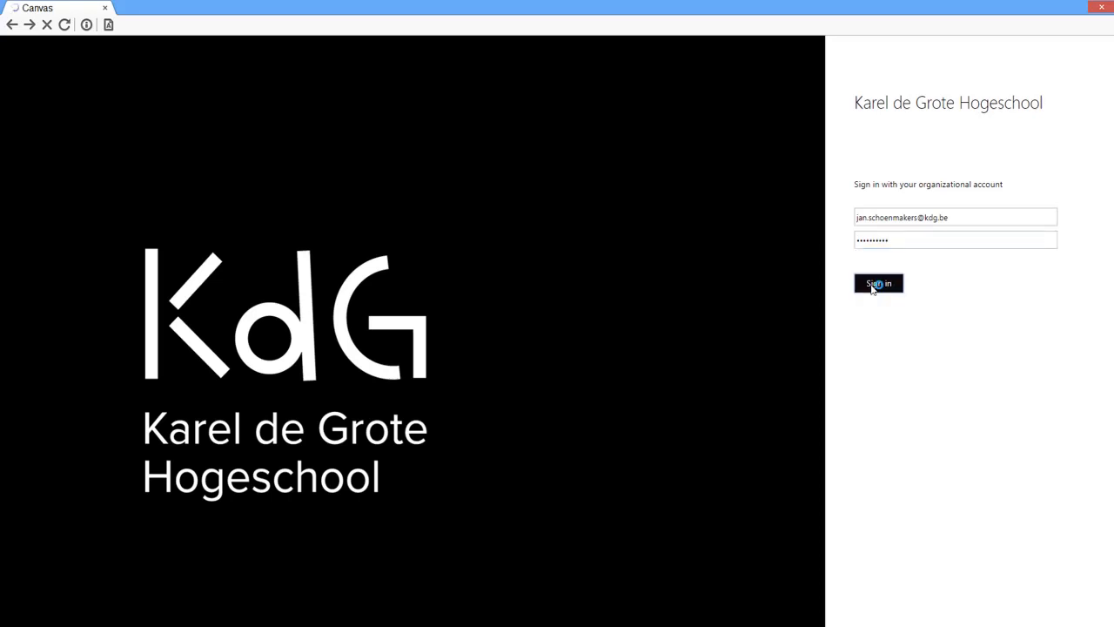
left_click(877, 283)
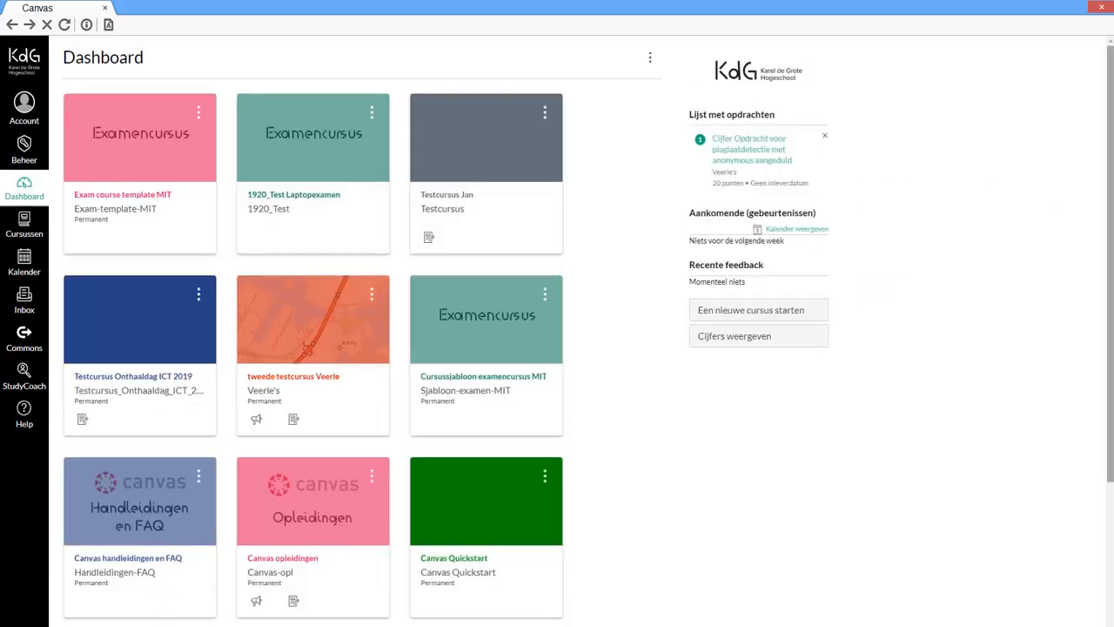
Step: Reopen the 1920_Test Laptopexam IBS - B4E course's Modules and the Step 2 exam quiz
scroll("down", 3)
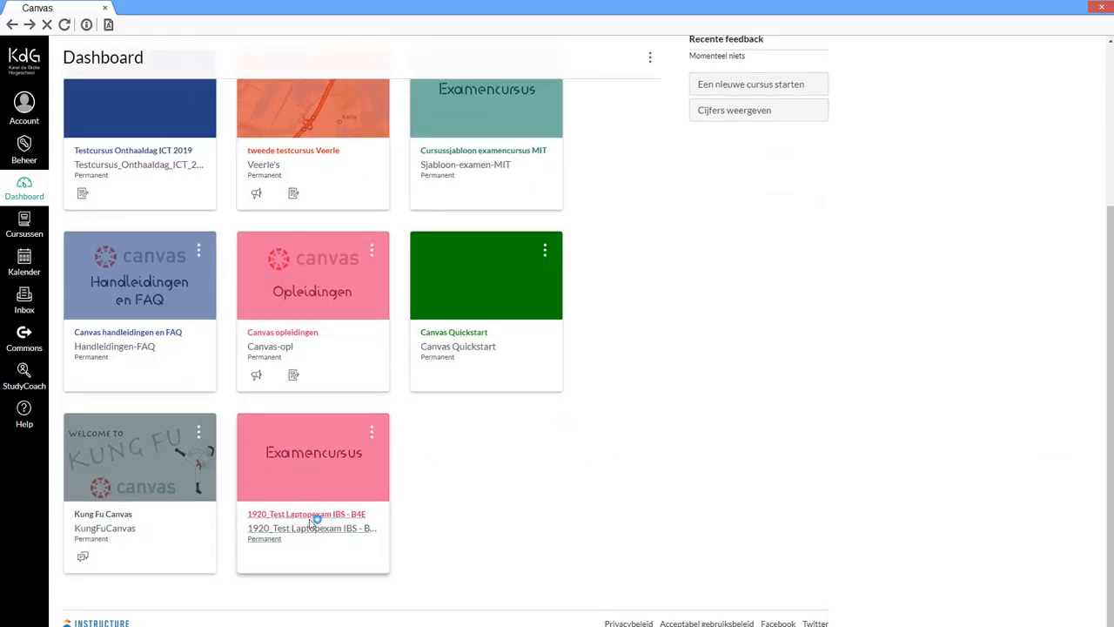
mouse_move(313, 464)
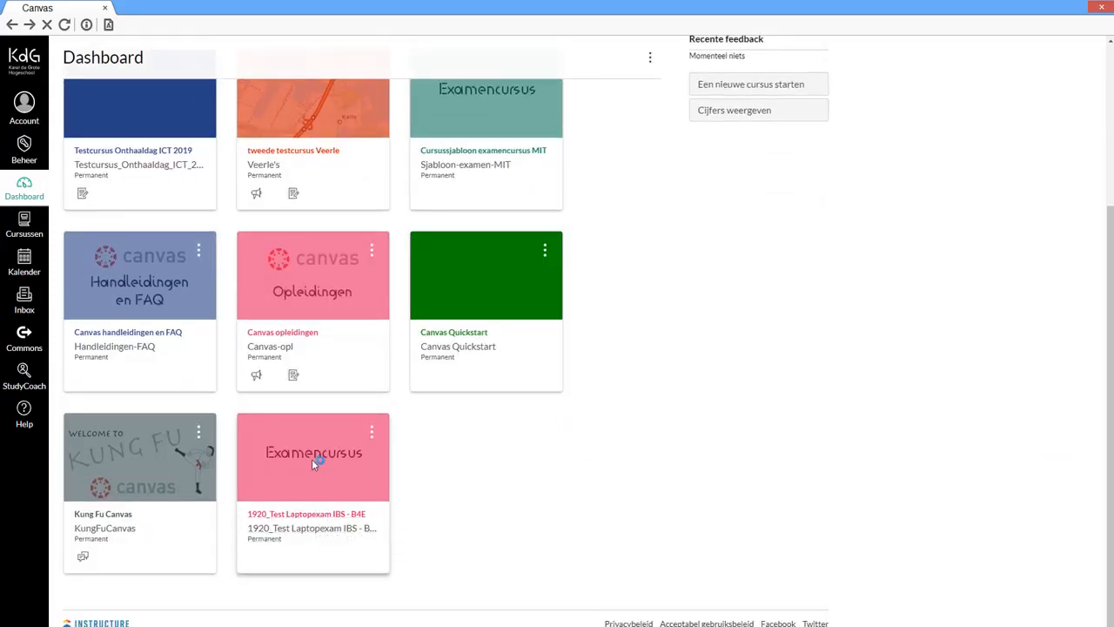
left_click(314, 456)
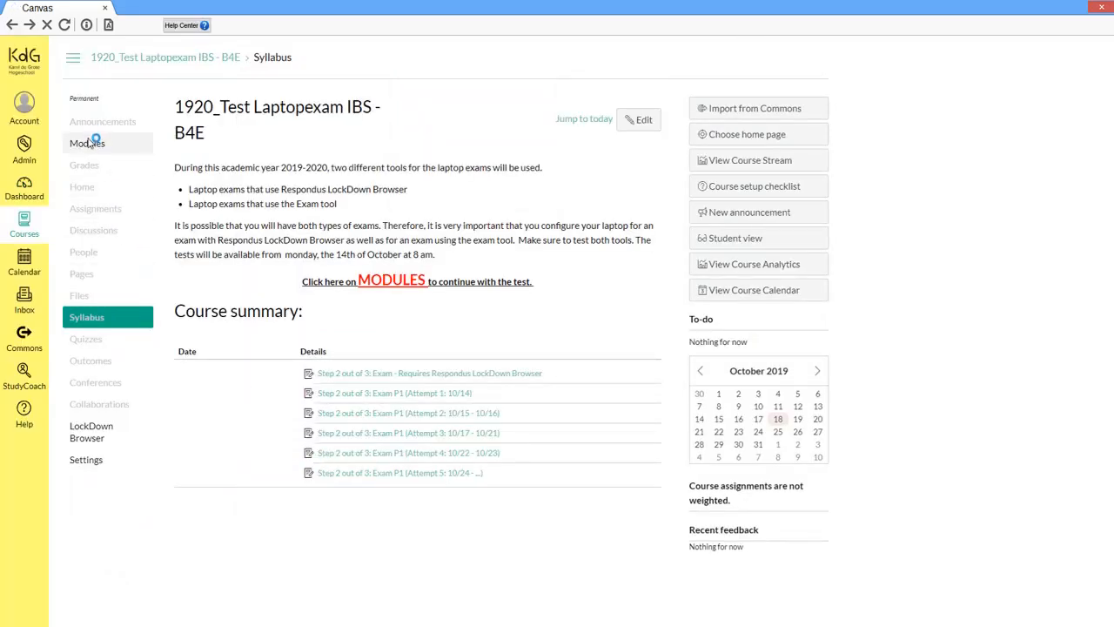
left_click(87, 143)
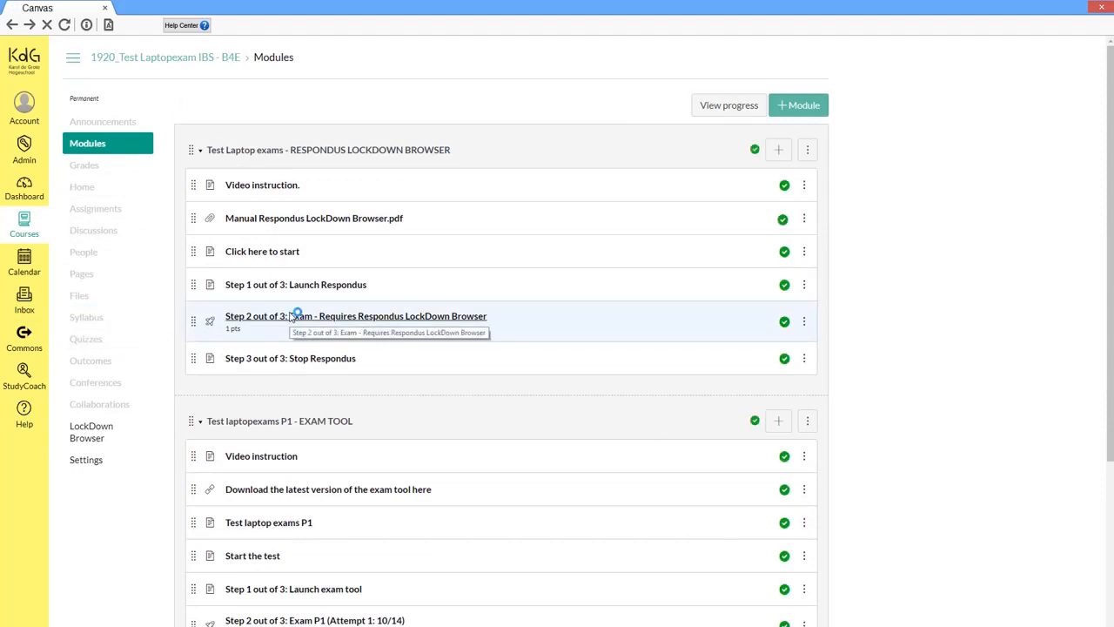
left_click(355, 315)
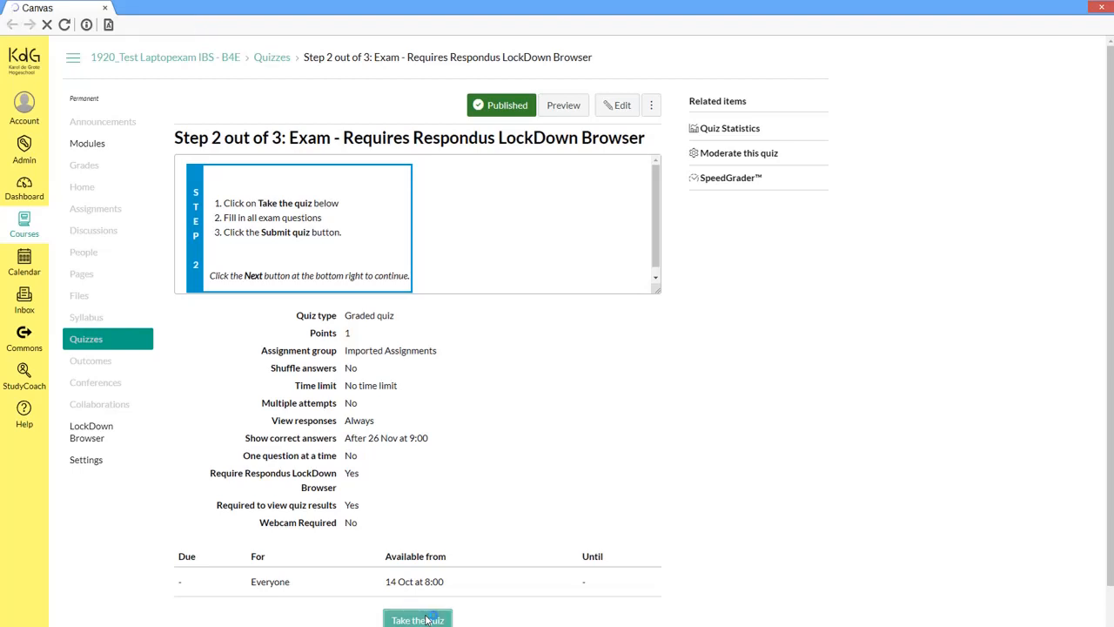
Step: Start the Step 2 quiz, answer Yes to Question 1, and submit it
left_click(418, 620)
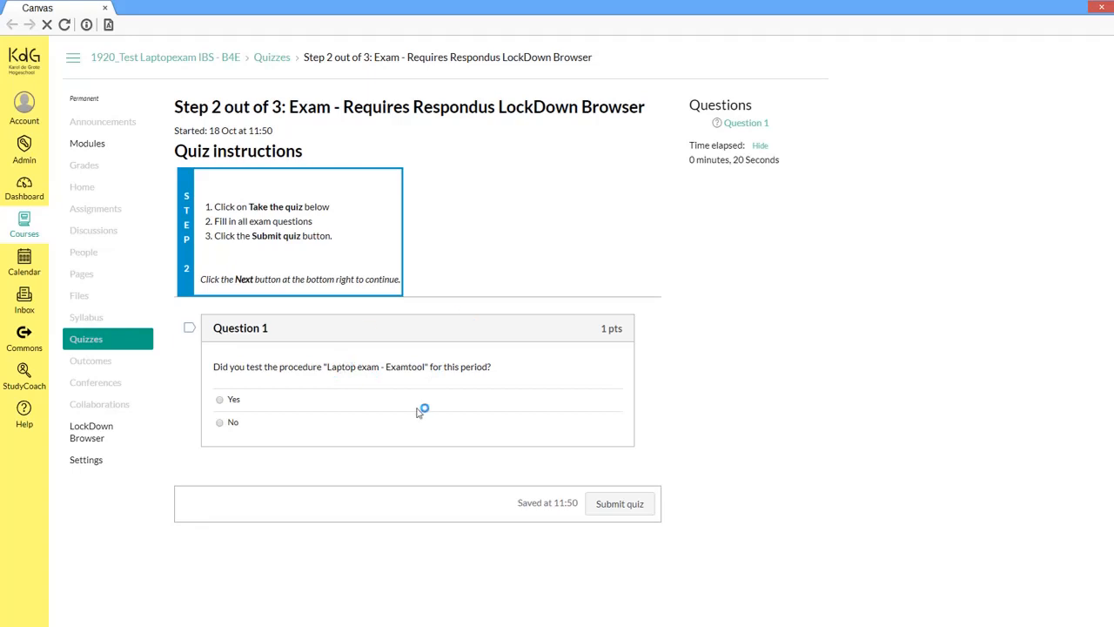
left_click(220, 399)
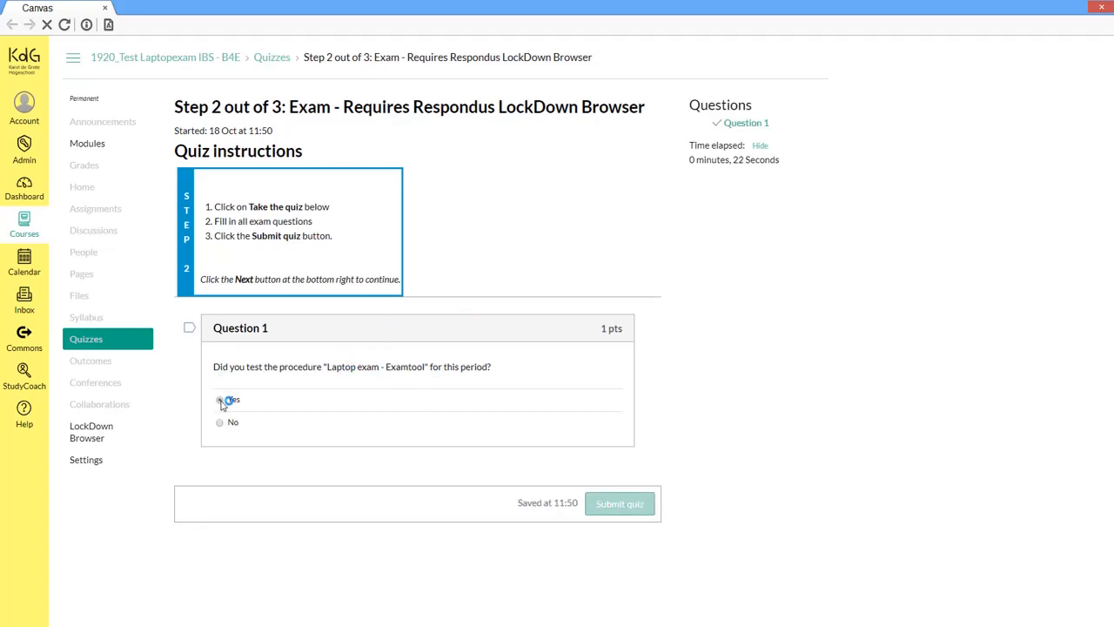
left_click(219, 399)
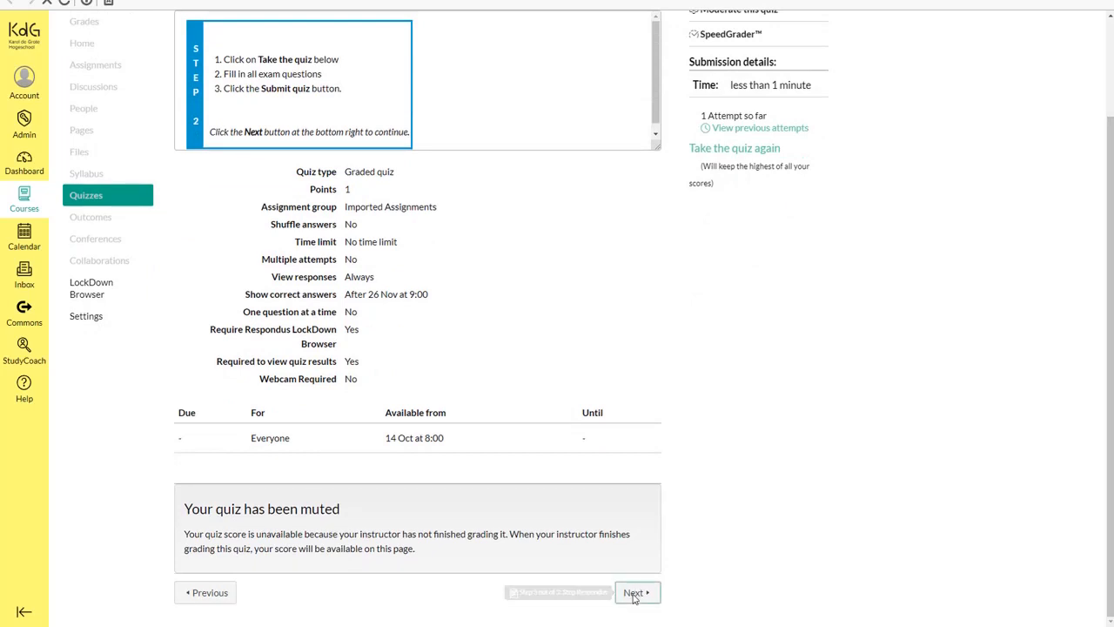
Step: Continue from the quiz results to the 'Step 3 out of 3: Stop Respondus' page
left_click(634, 592)
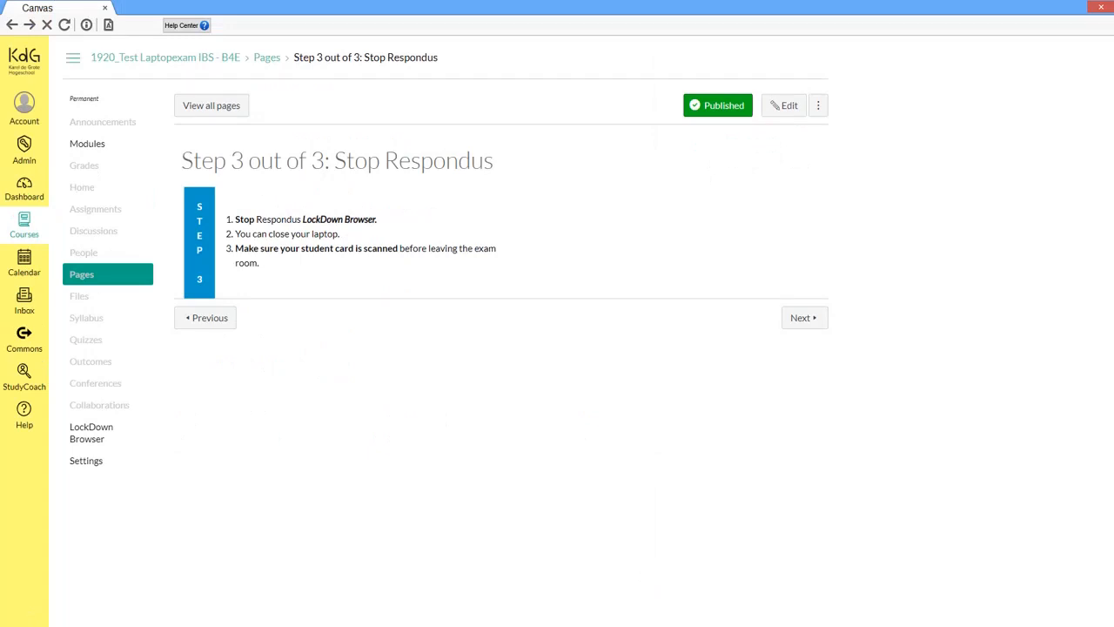